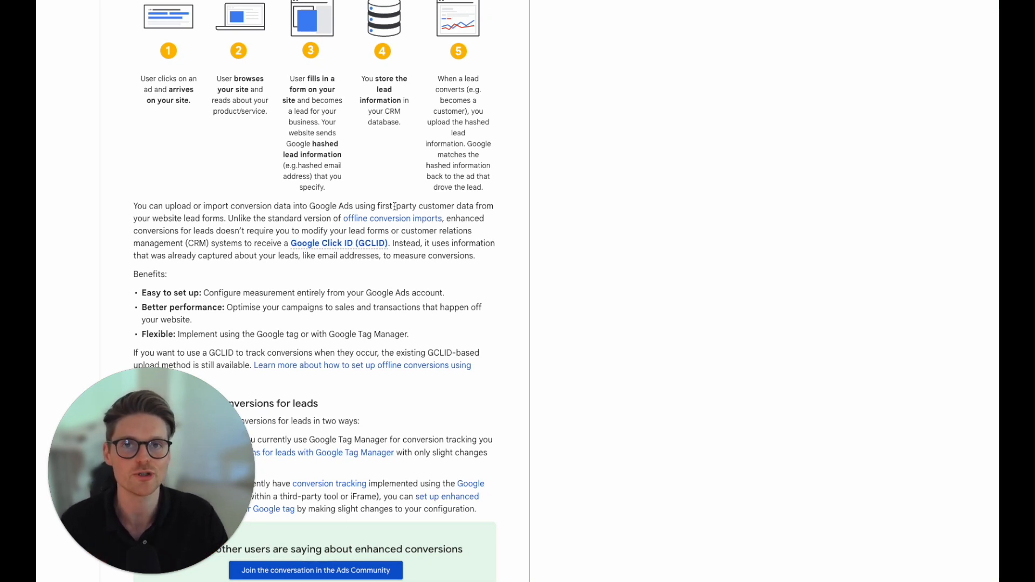
# Step: Turn on enhanced conversions for Guide - Thank You and accept the customer data terms
pyautogui.scroll(3)
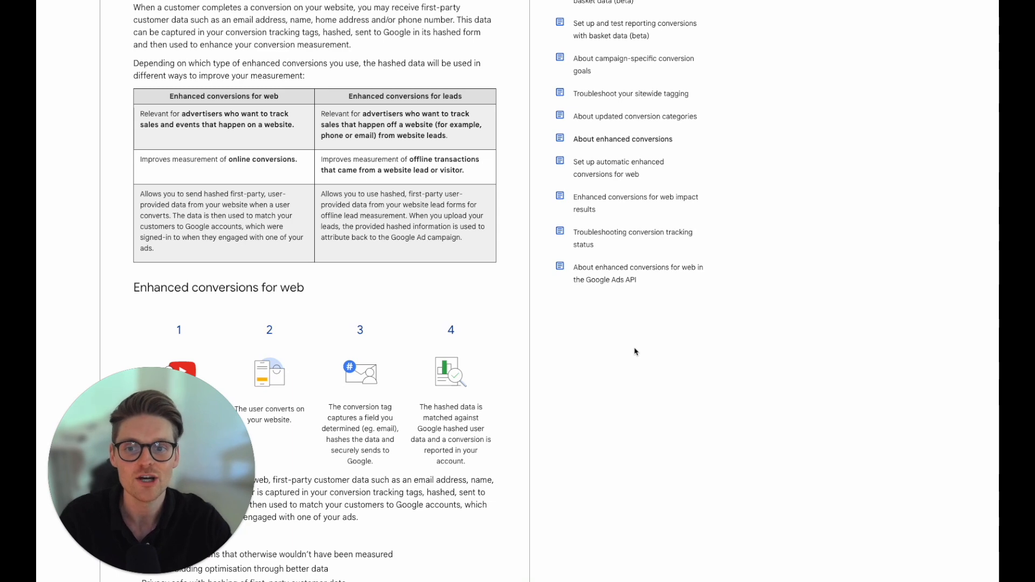
pyautogui.scroll(-3)
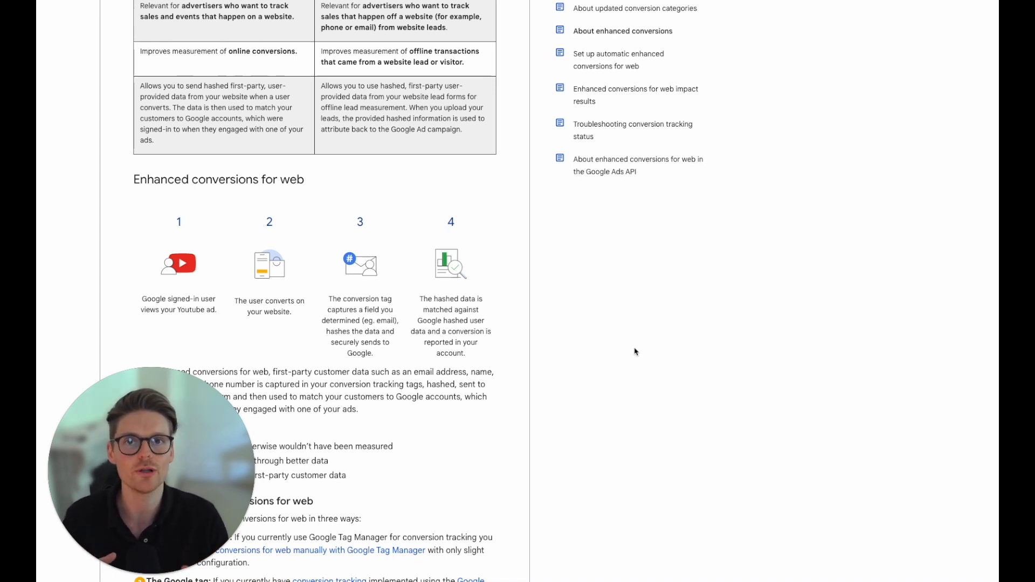
pyautogui.moveTo(652, 345)
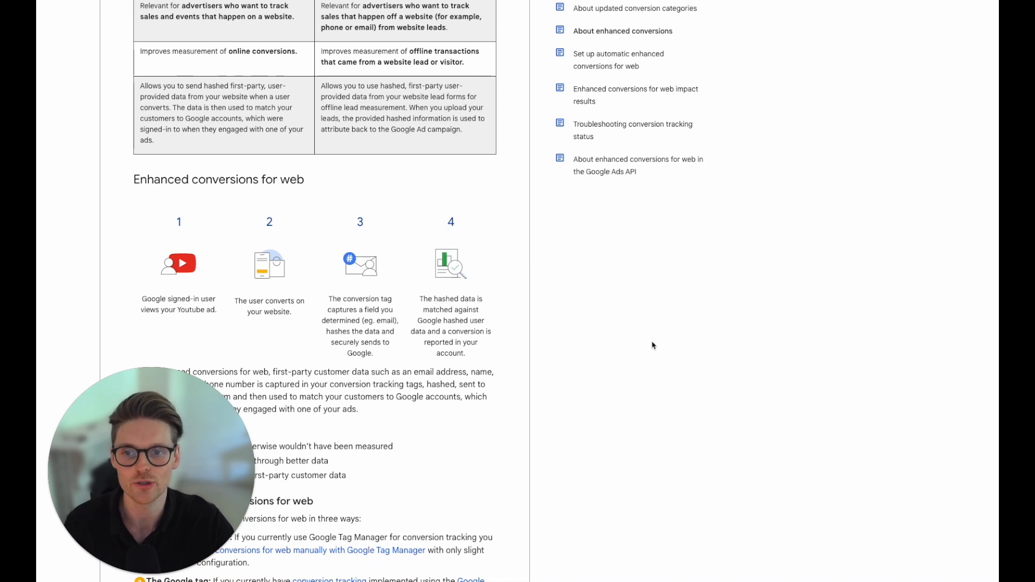
pyautogui.scroll(-3)
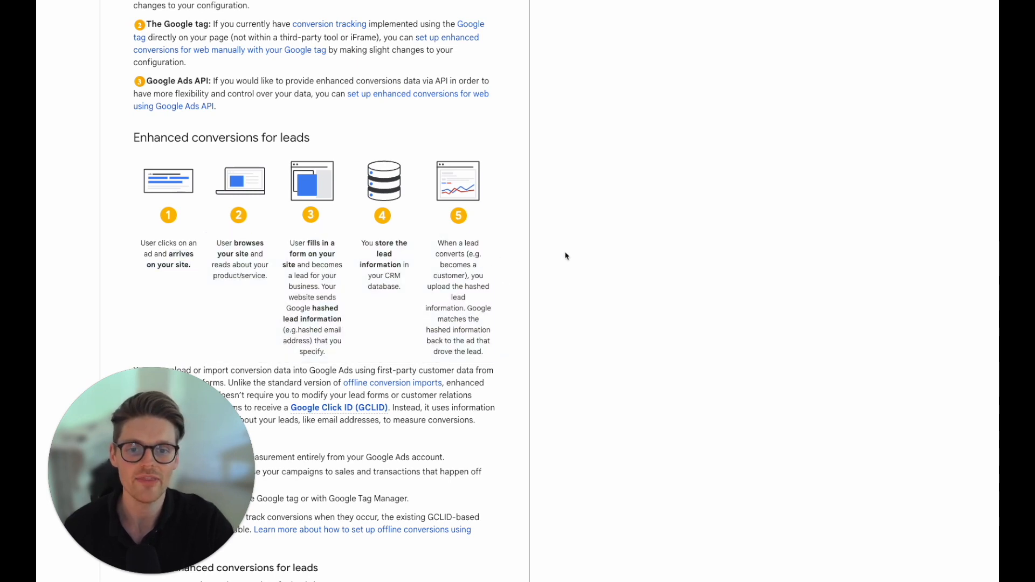
pyautogui.moveTo(760, 249)
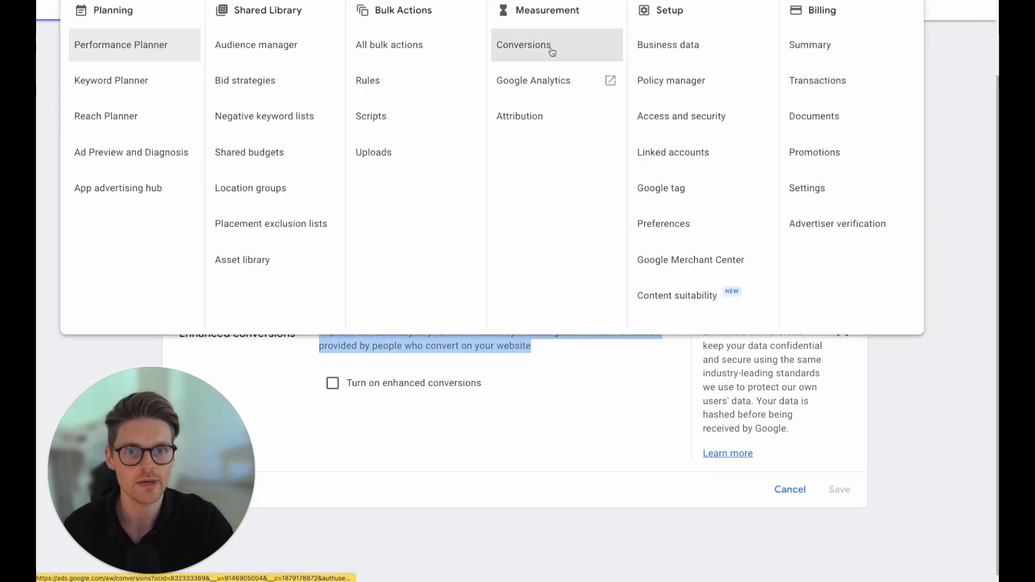
pyautogui.click(524, 44)
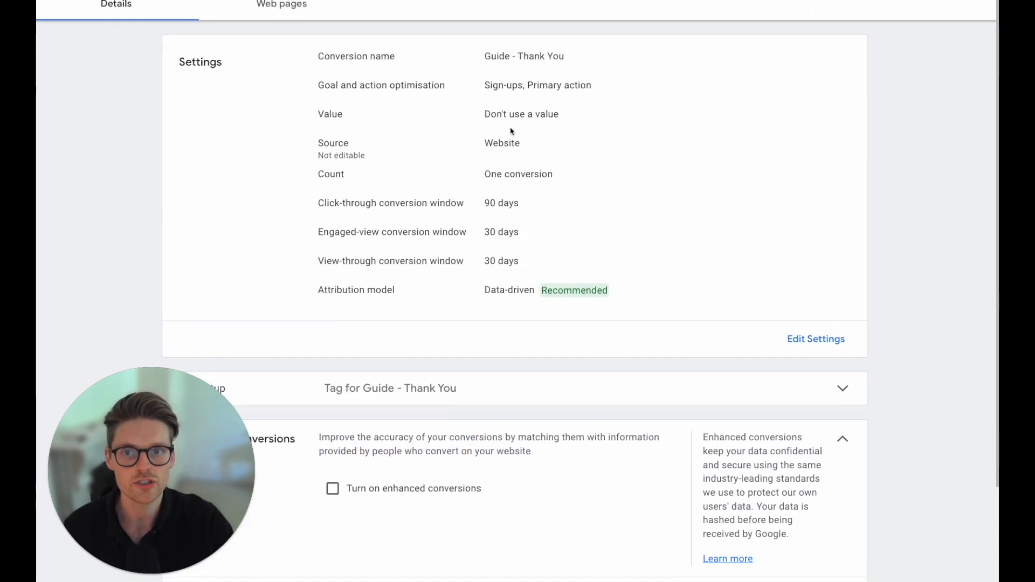
pyautogui.moveTo(375, 119)
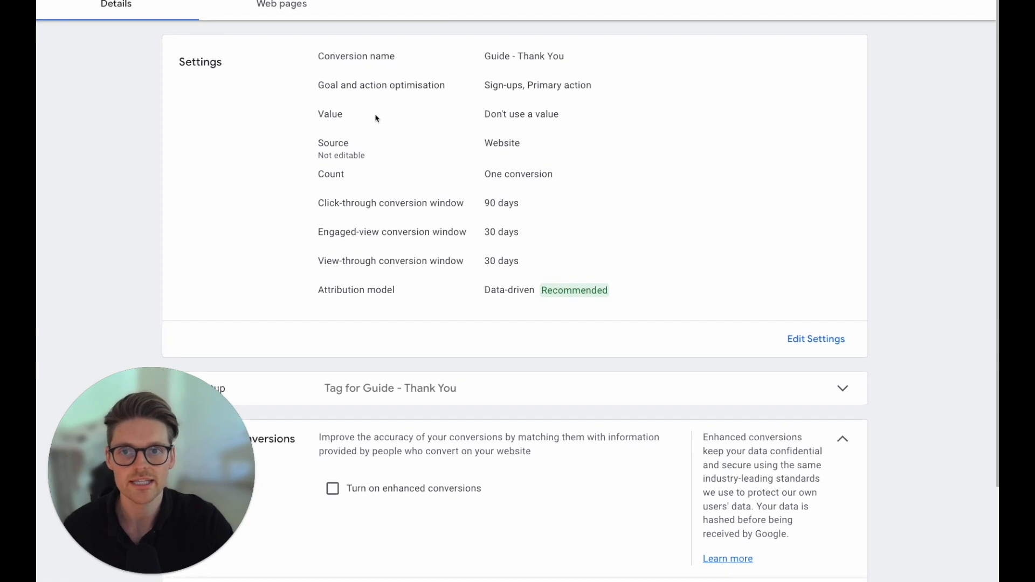
pyautogui.doubleClick(524, 56)
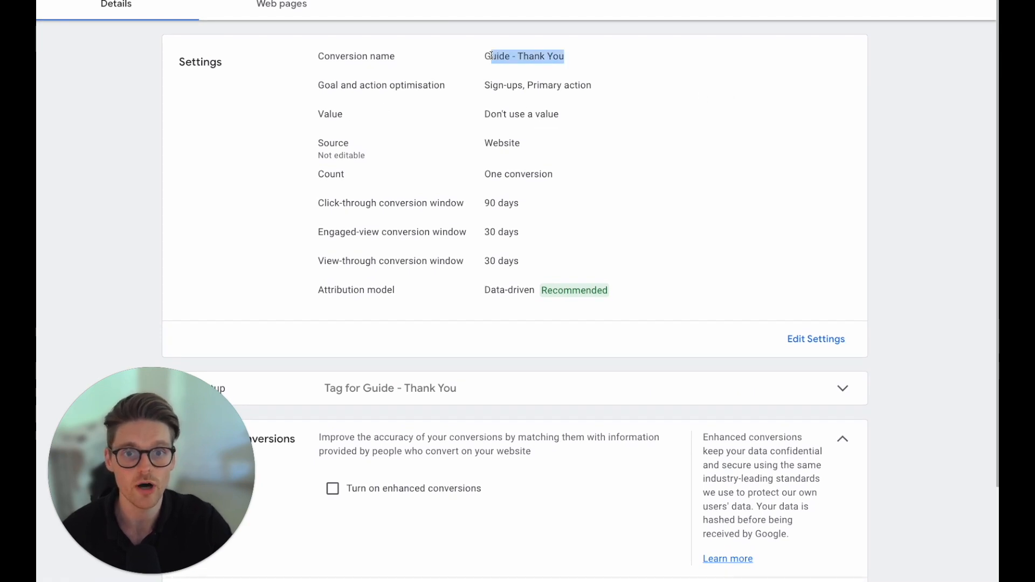
pyautogui.scroll(-3)
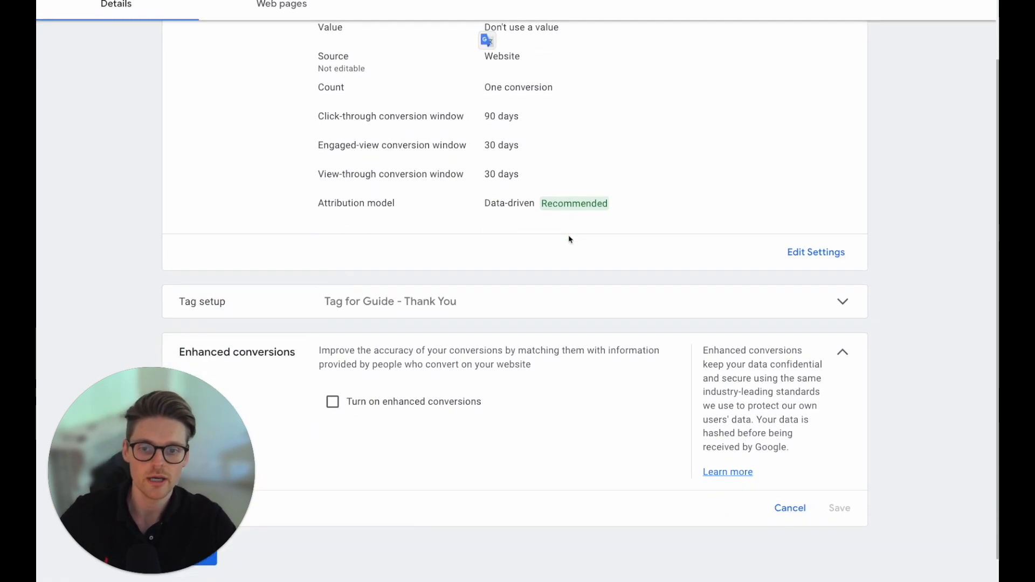
pyautogui.scroll(-3)
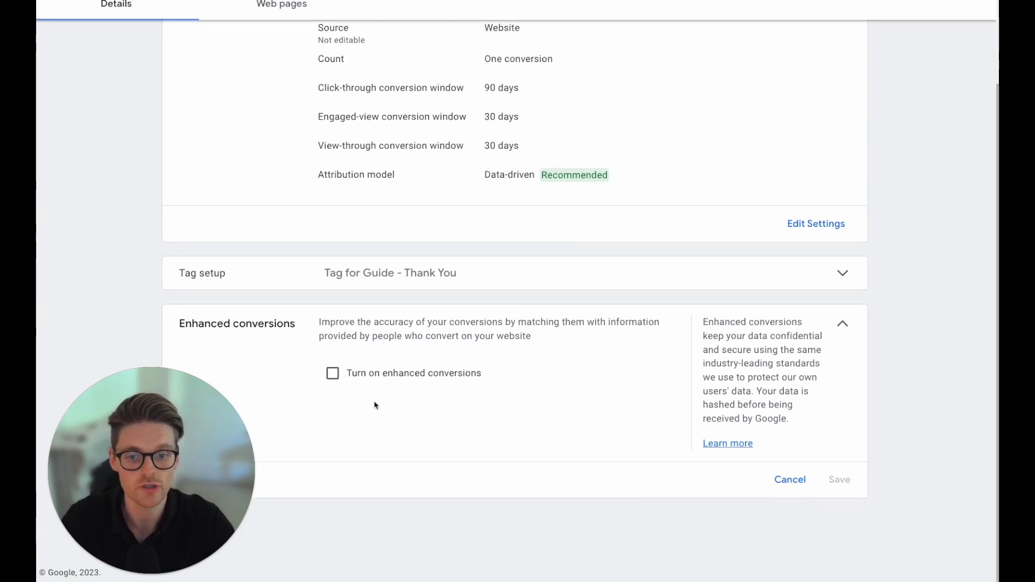
pyautogui.click(332, 373)
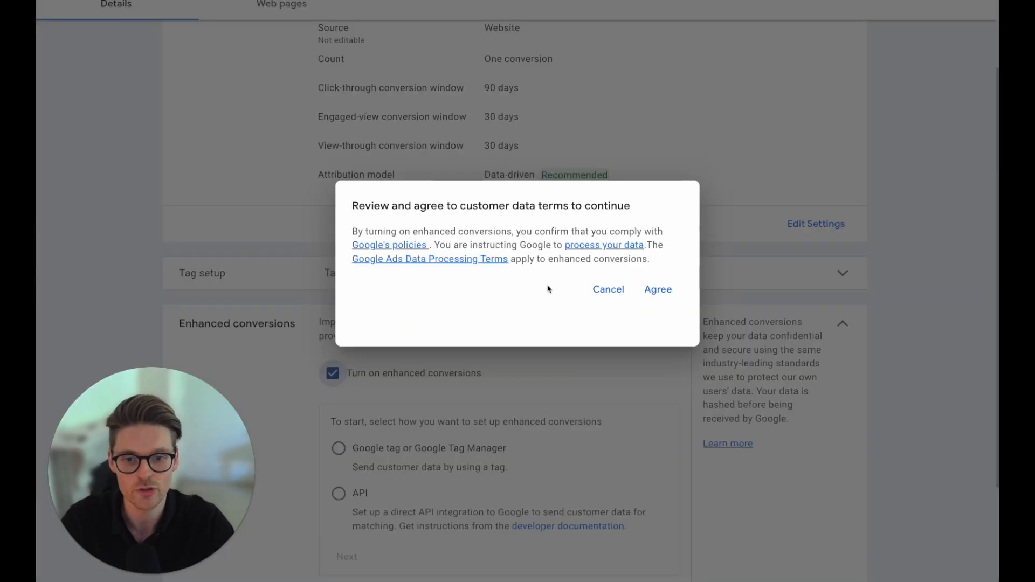
pyautogui.click(658, 289)
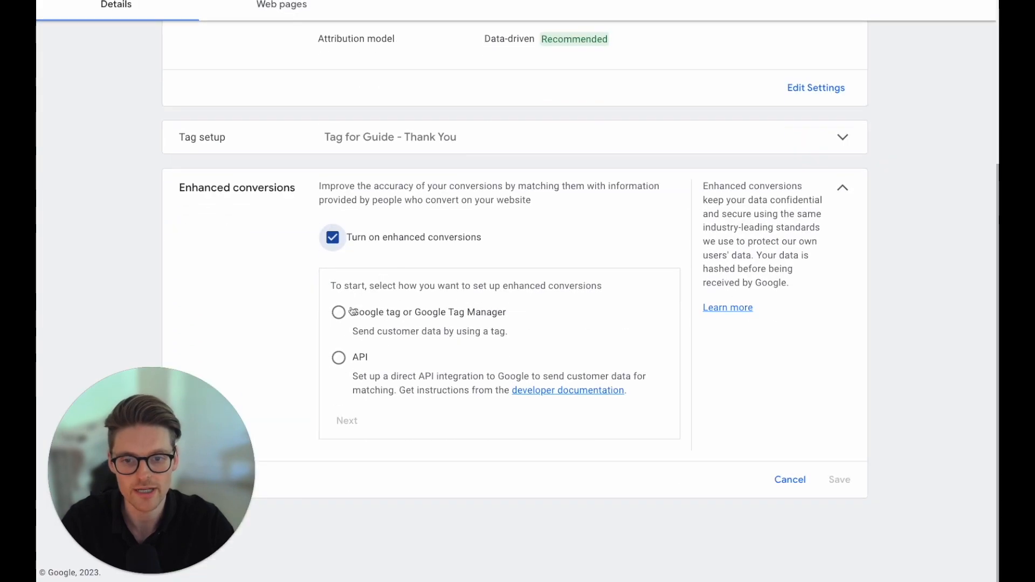
# Step: Choose Google tag or Google Tag Manager setup and check marketlead.com.au for a tag
pyautogui.click(339, 312)
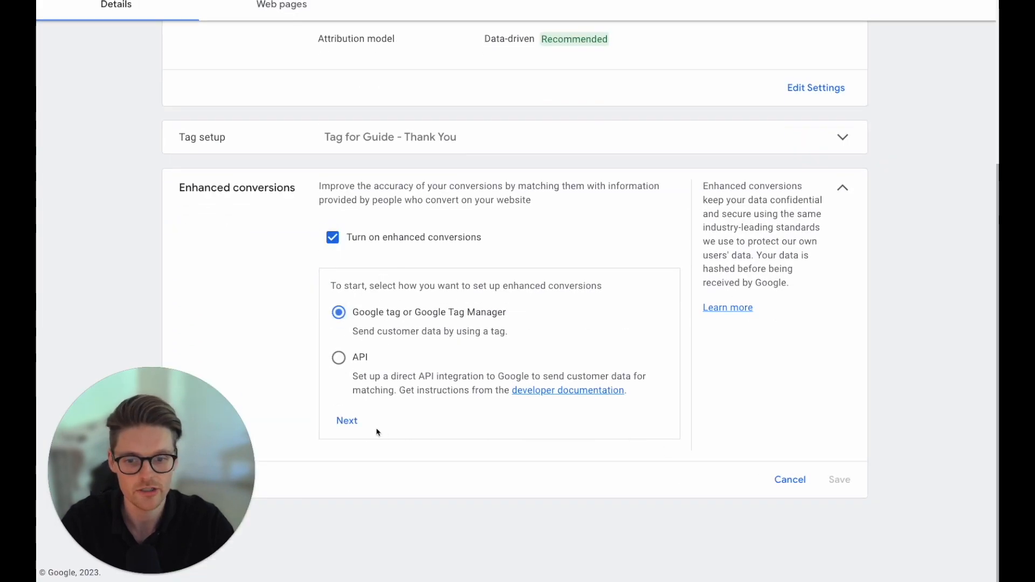
pyautogui.click(347, 420)
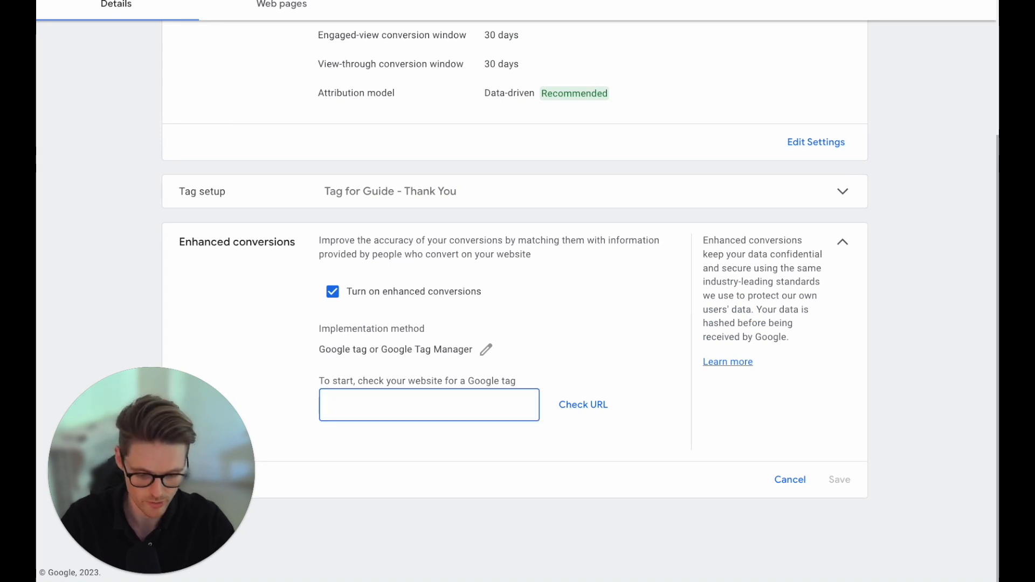
pyautogui.write('marketlead.com.au')
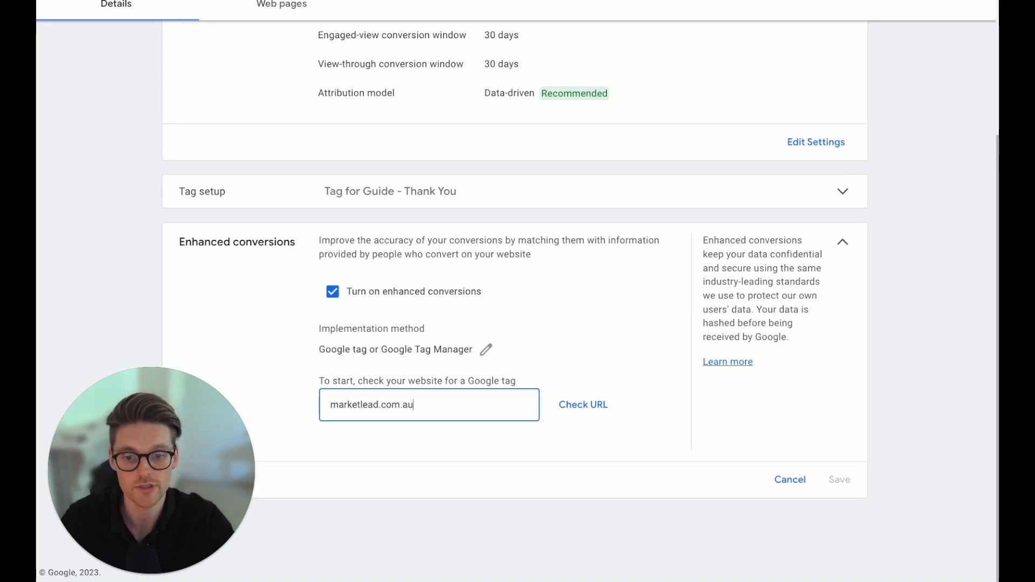
pyautogui.click(583, 404)
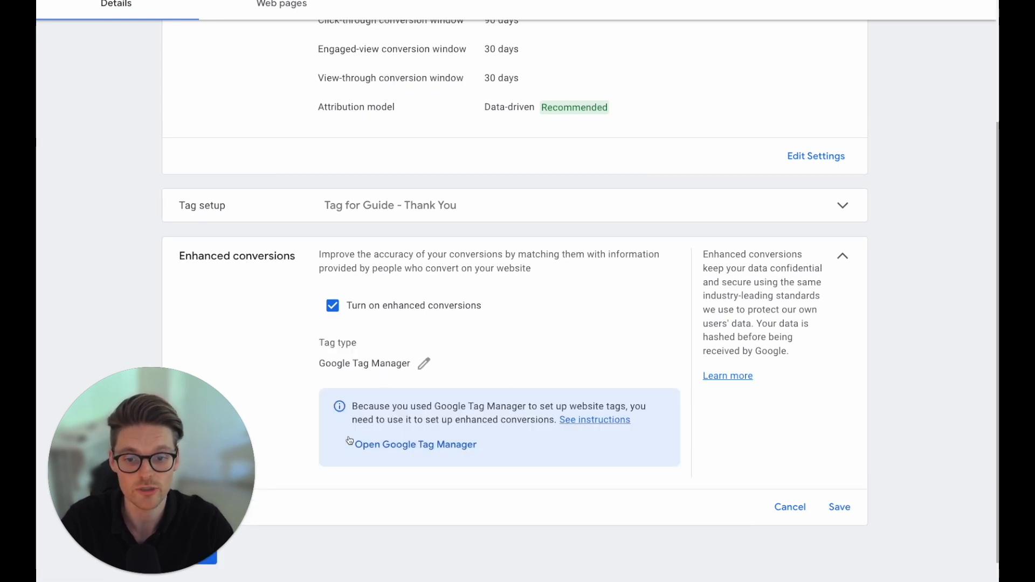
pyautogui.moveTo(476, 456)
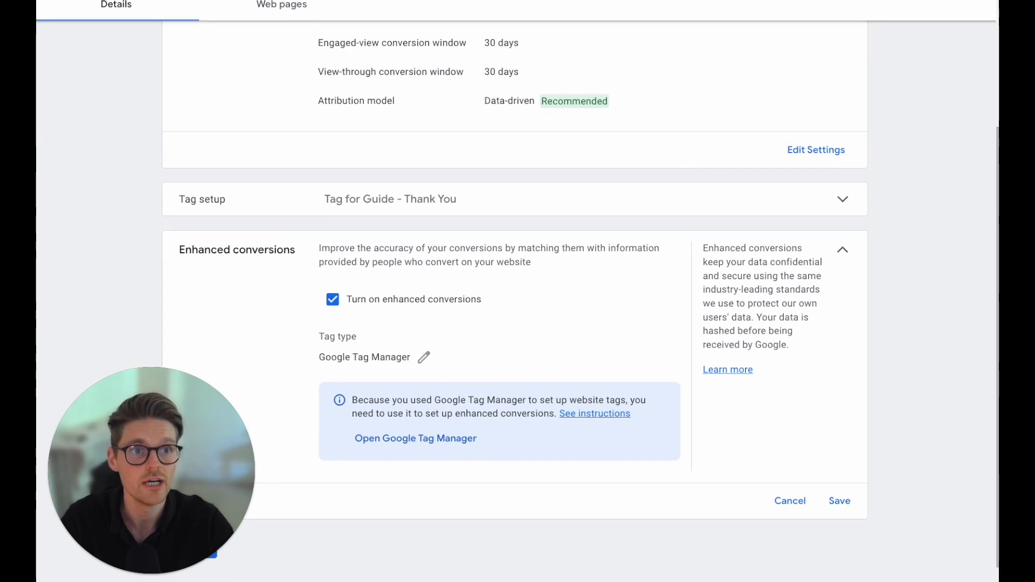
# Step: Go to Google Tag Manager and edit the Google Ads - Conversion - Guide - Thank You tag
pyautogui.click(416, 438)
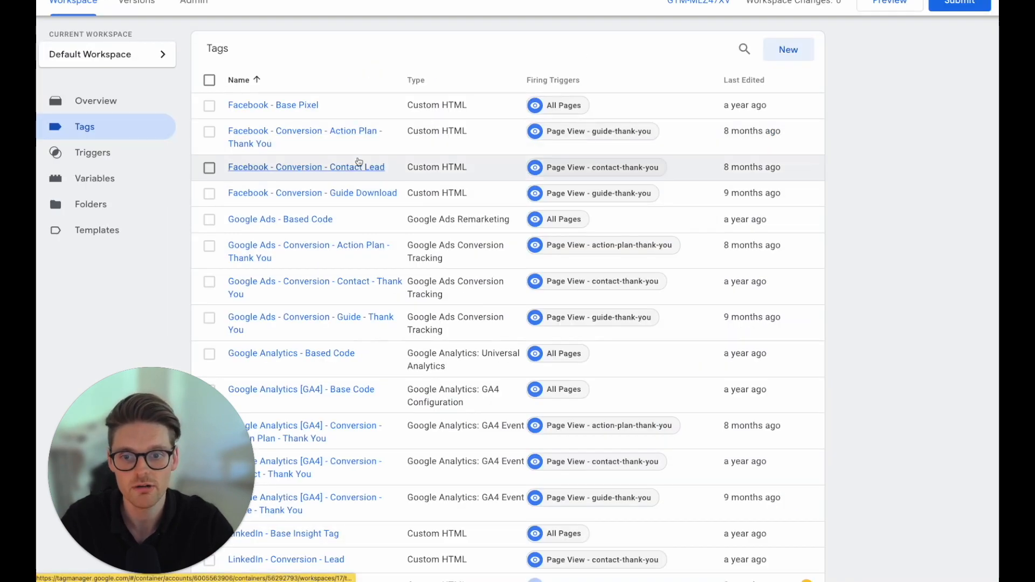
pyautogui.moveTo(310, 323)
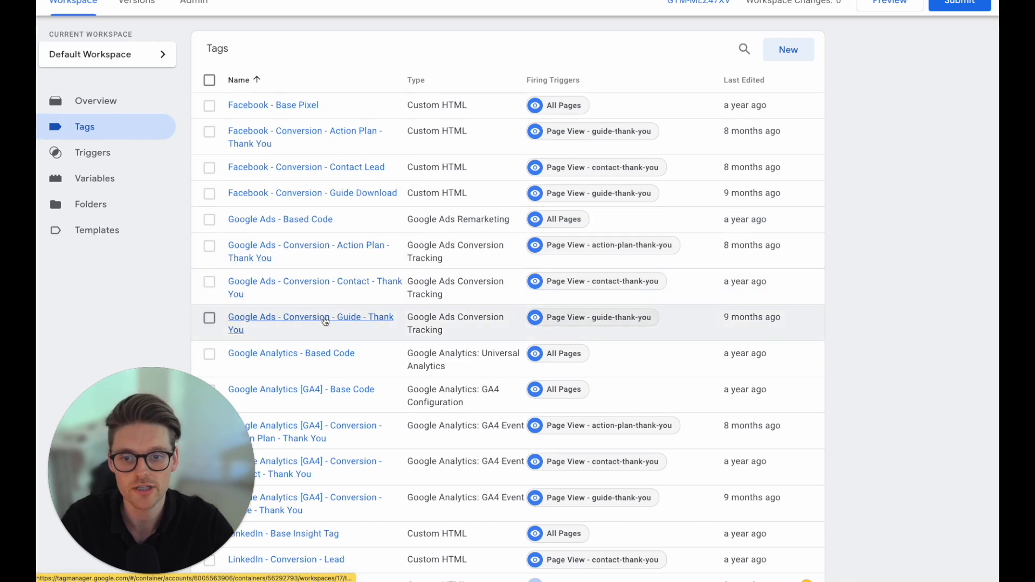
pyautogui.click(310, 323)
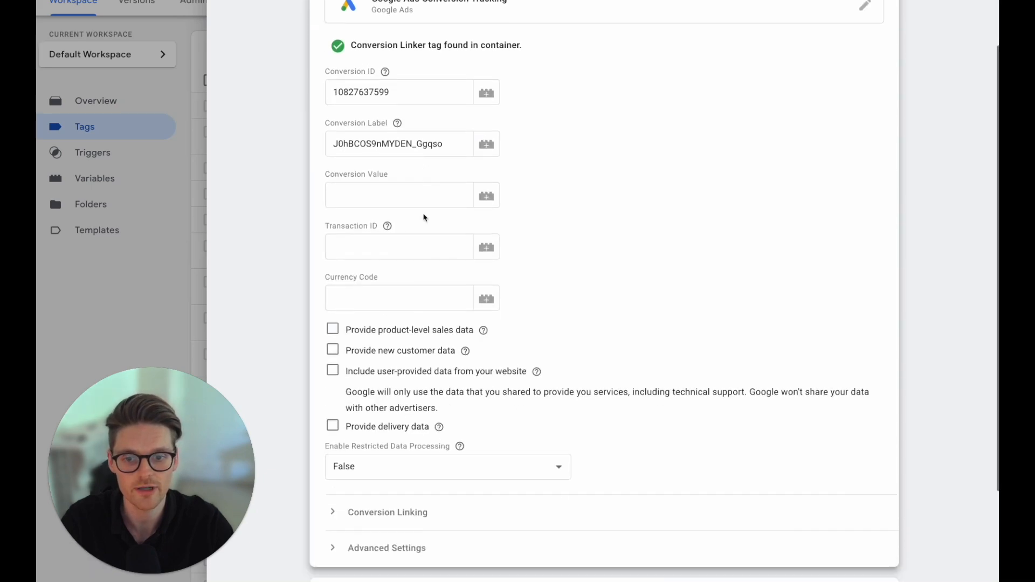
pyautogui.scroll(-3)
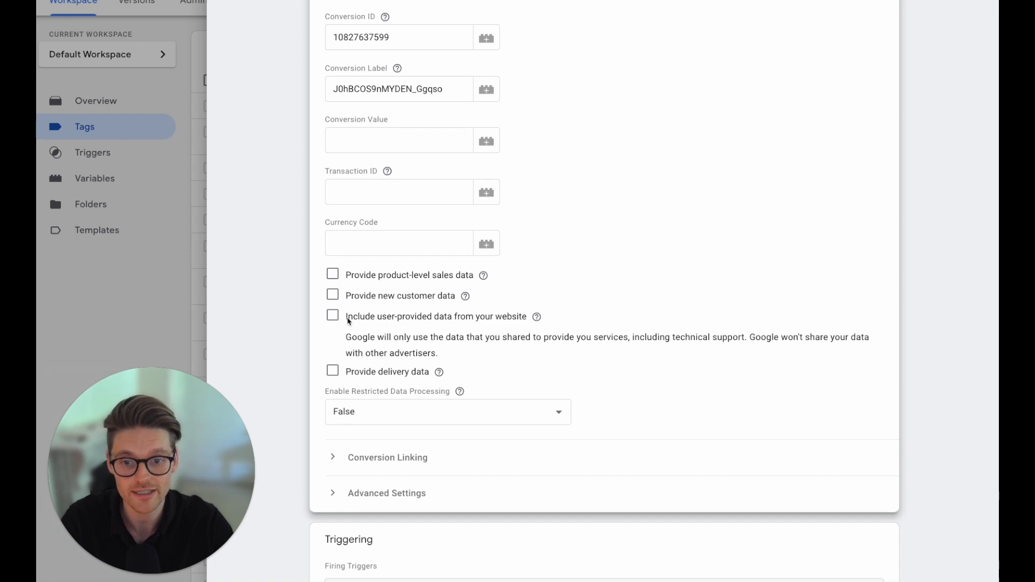
# Step: Include user-provided data in the tag and start a new user-provided data variable
pyautogui.click(333, 316)
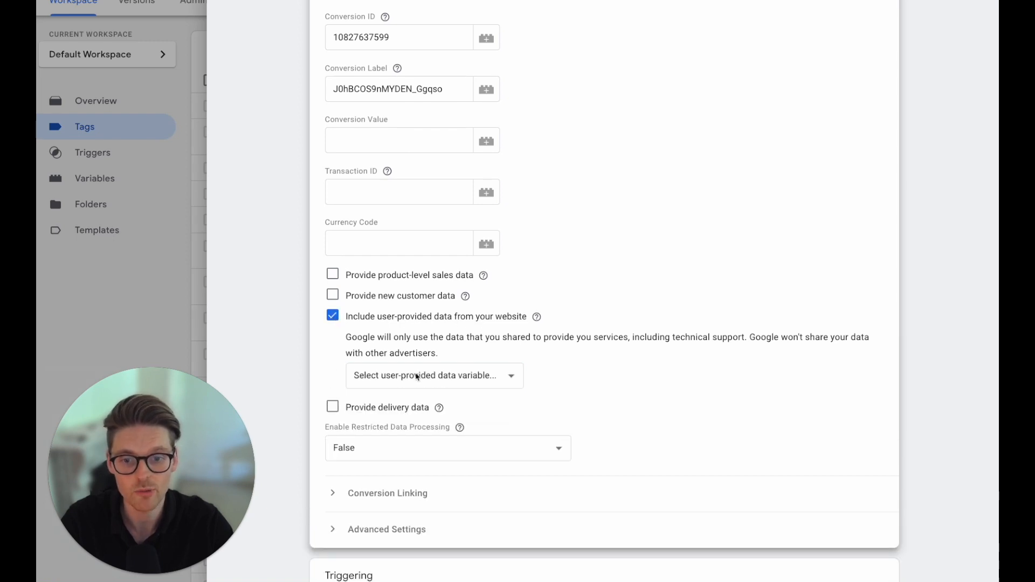
pyautogui.click(433, 375)
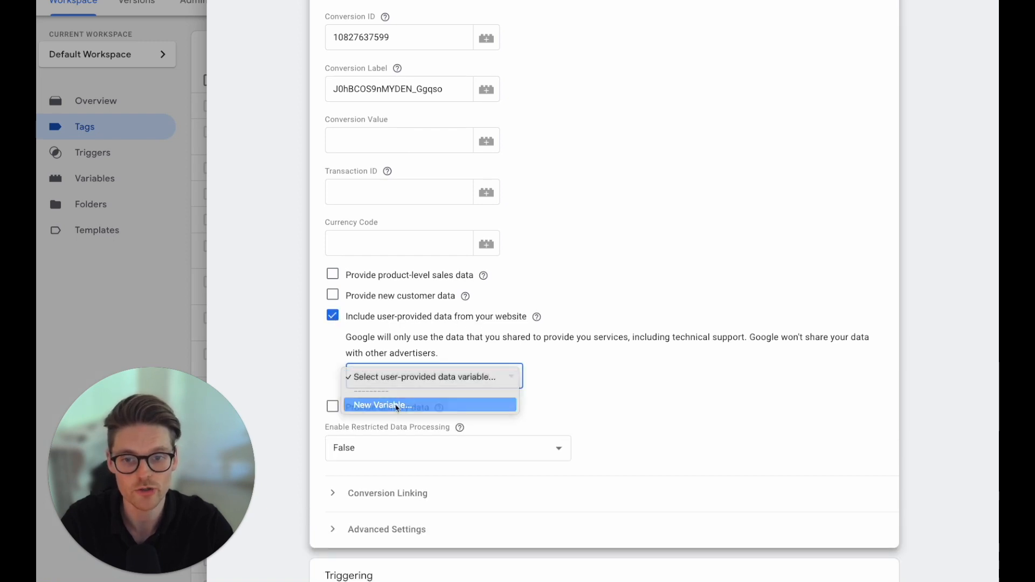
pyautogui.click(382, 404)
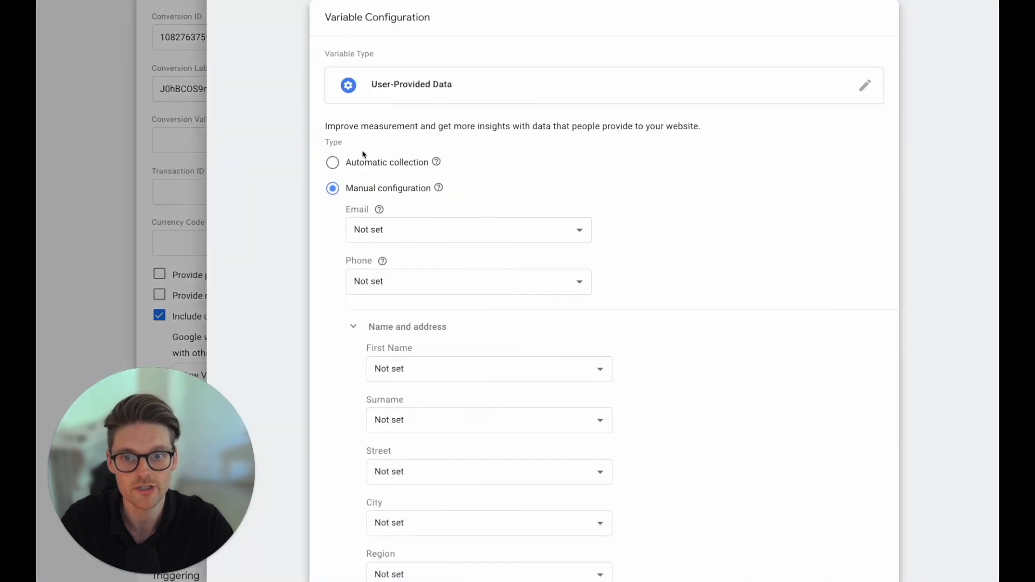
# Step: Choose Automatic collection for the new User-Provided Data variable
pyautogui.click(332, 162)
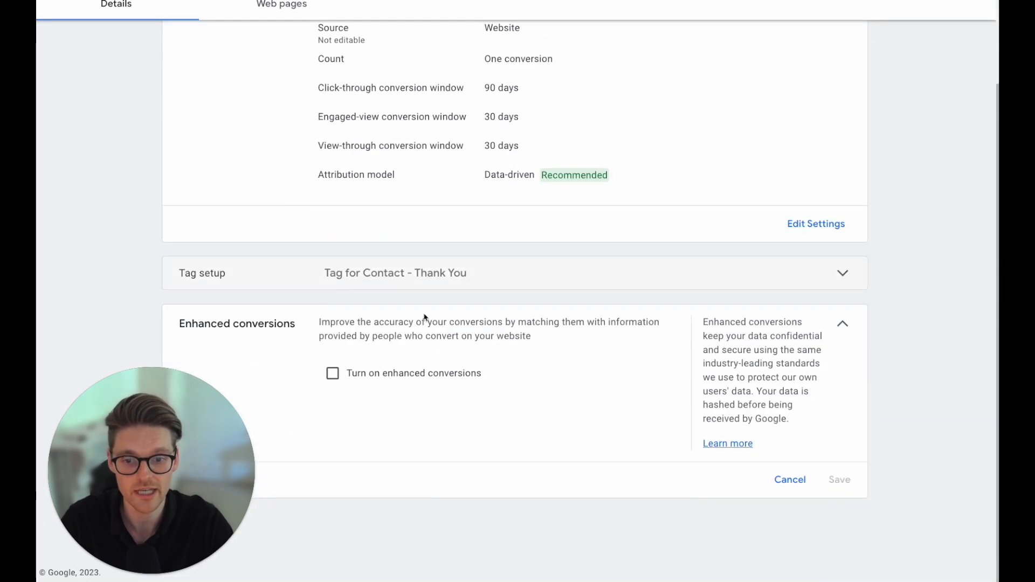
# Step: Turn on enhanced conversions for Contact - Thank You via tag setup and check marketlead.com
pyautogui.click(333, 373)
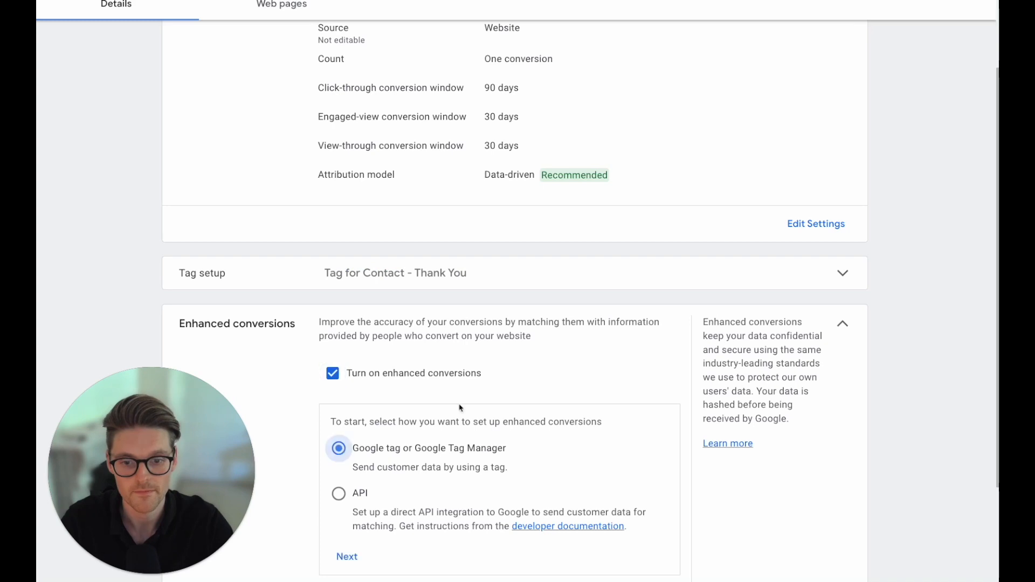
pyautogui.click(346, 557)
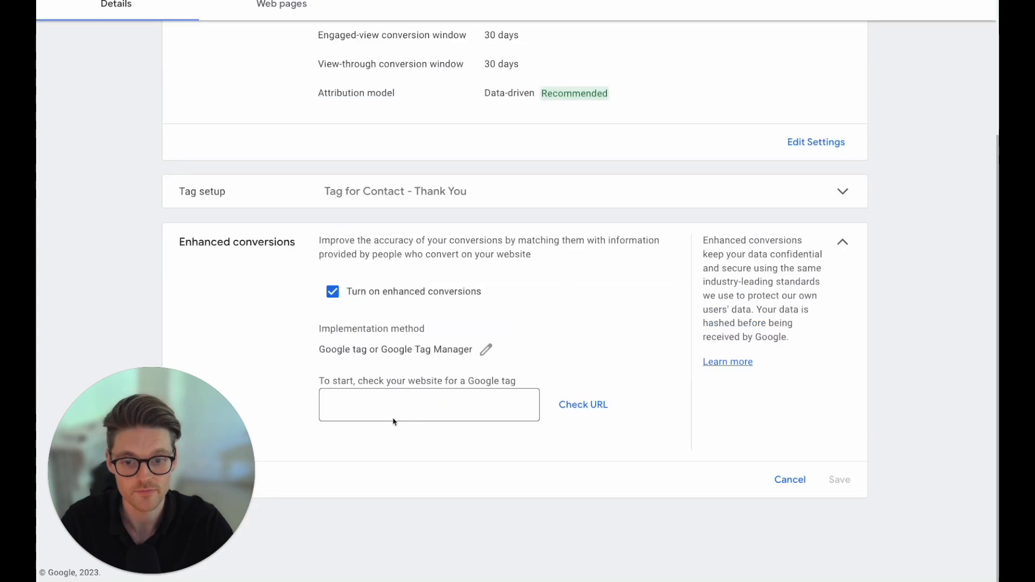
pyautogui.write('marketlead.com')
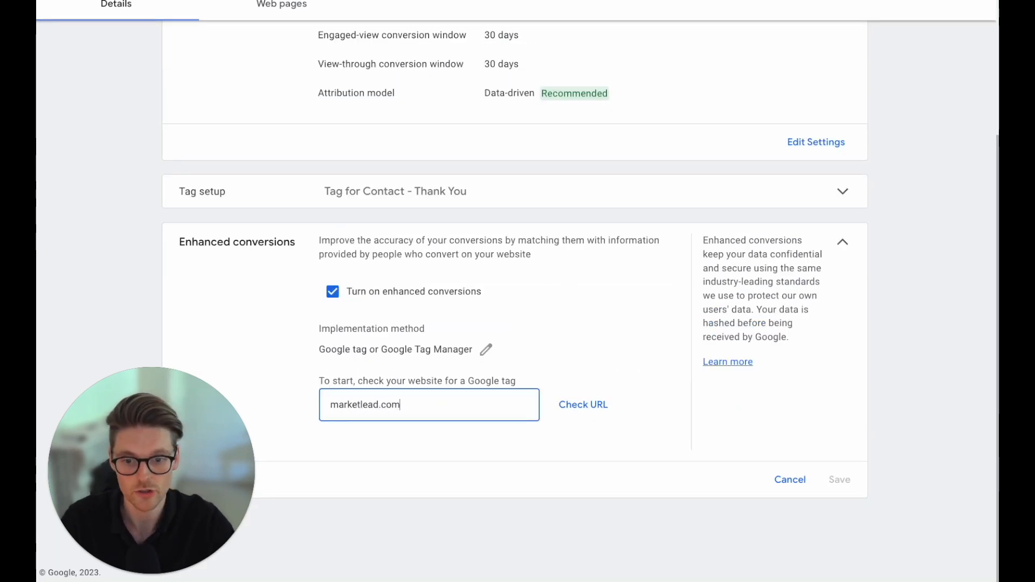
pyautogui.click(582, 405)
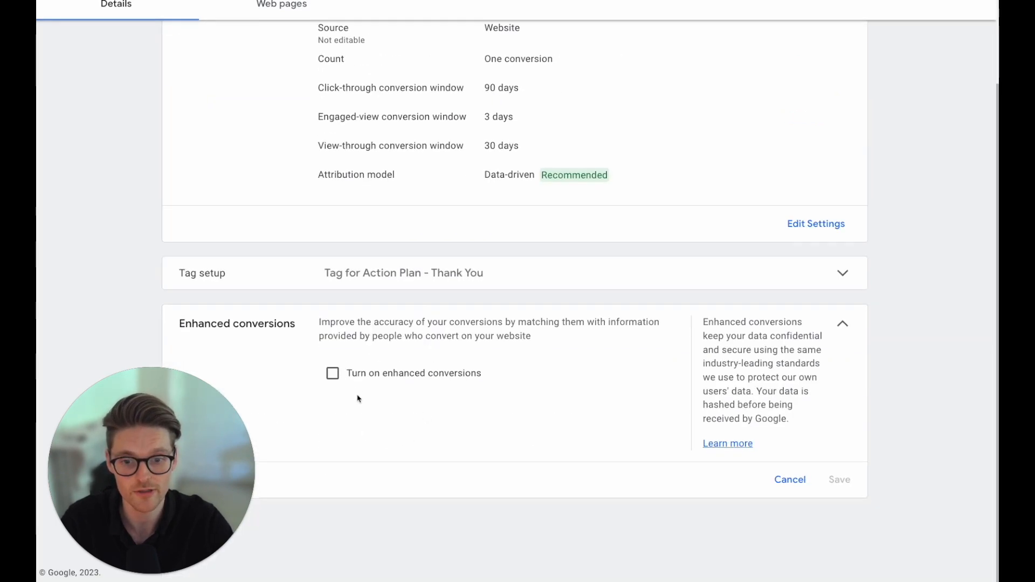
# Step: Turn on enhanced conversions for Action Plan - Thank You, accepting terms and checking the site
pyautogui.click(333, 373)
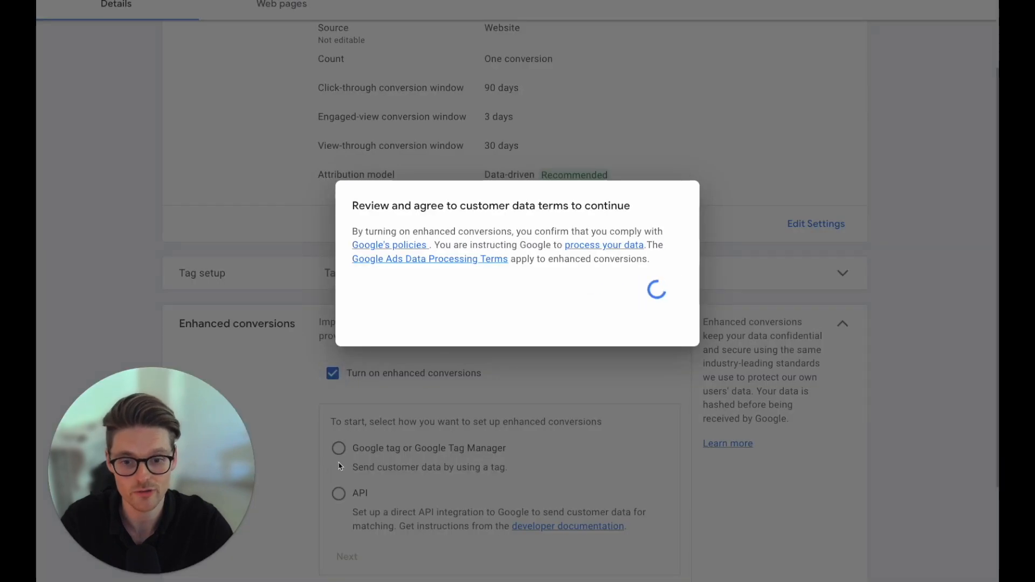
pyautogui.click(338, 447)
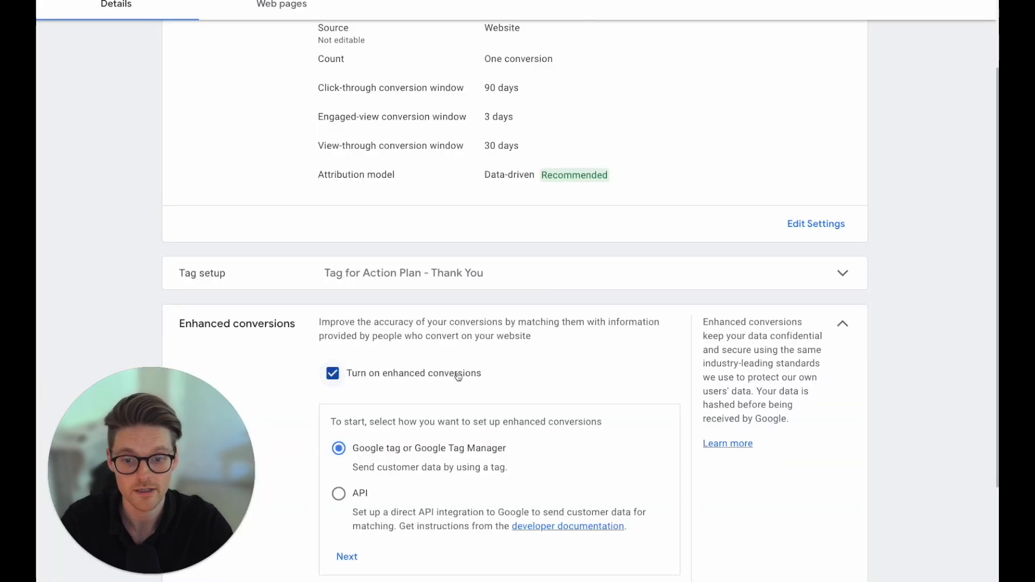
pyautogui.click(346, 557)
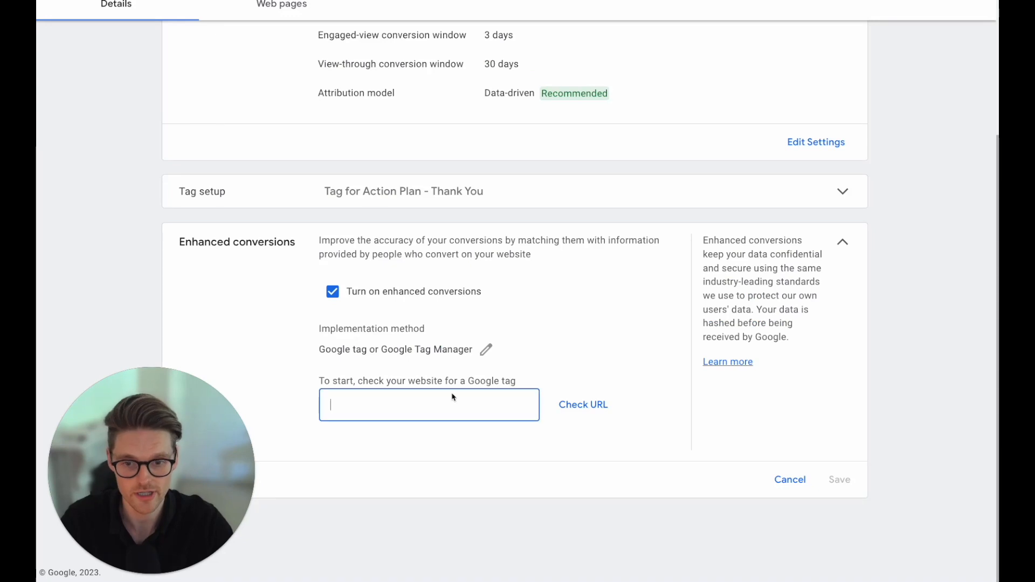
pyautogui.write('marketlead.c')
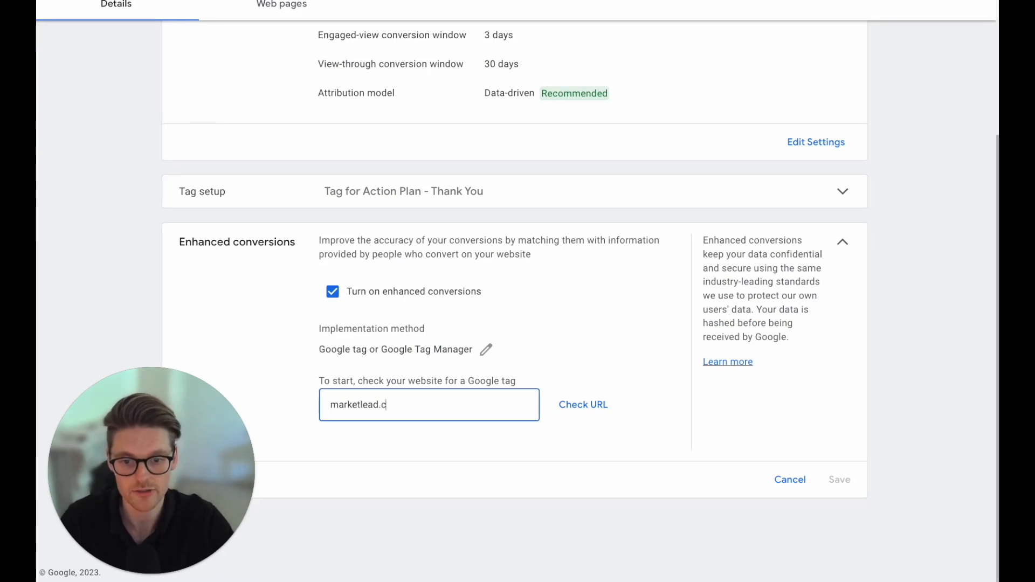
pyautogui.click(582, 404)
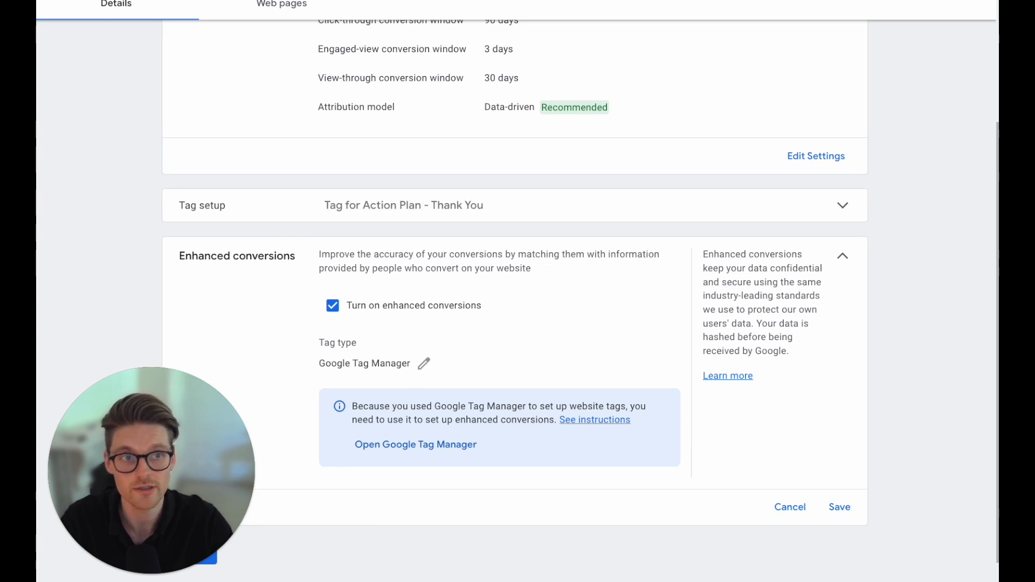
pyautogui.click(416, 444)
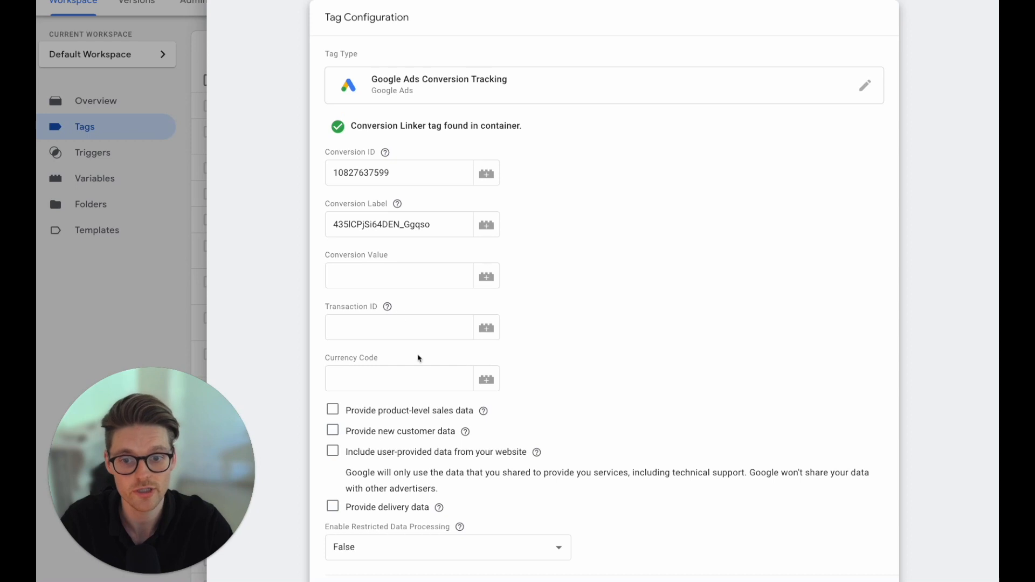
# Step: Attach the User-Provided Data - Automatic Collection variable to the Contact thank-you tag
pyautogui.click(333, 451)
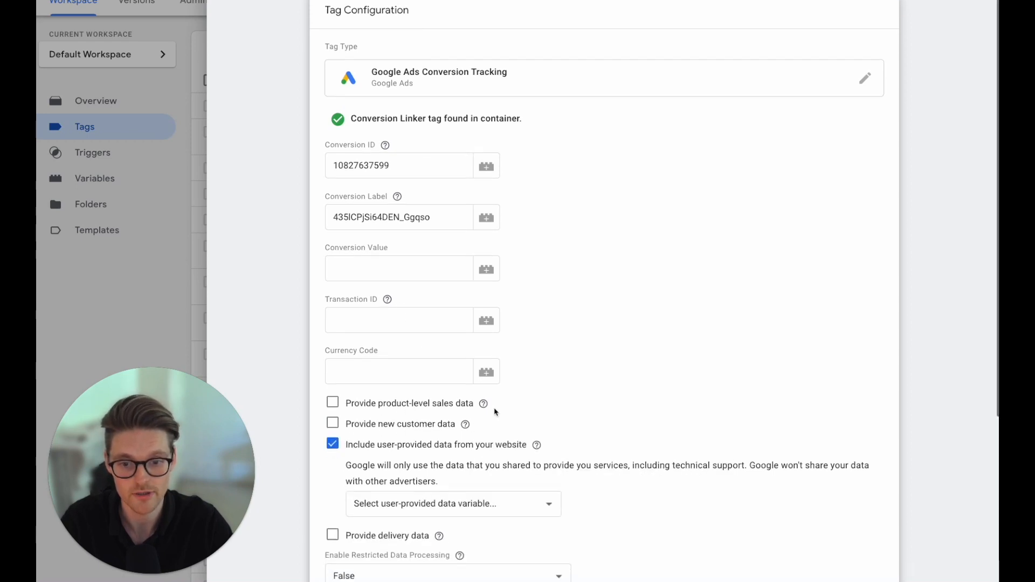
pyautogui.click(453, 504)
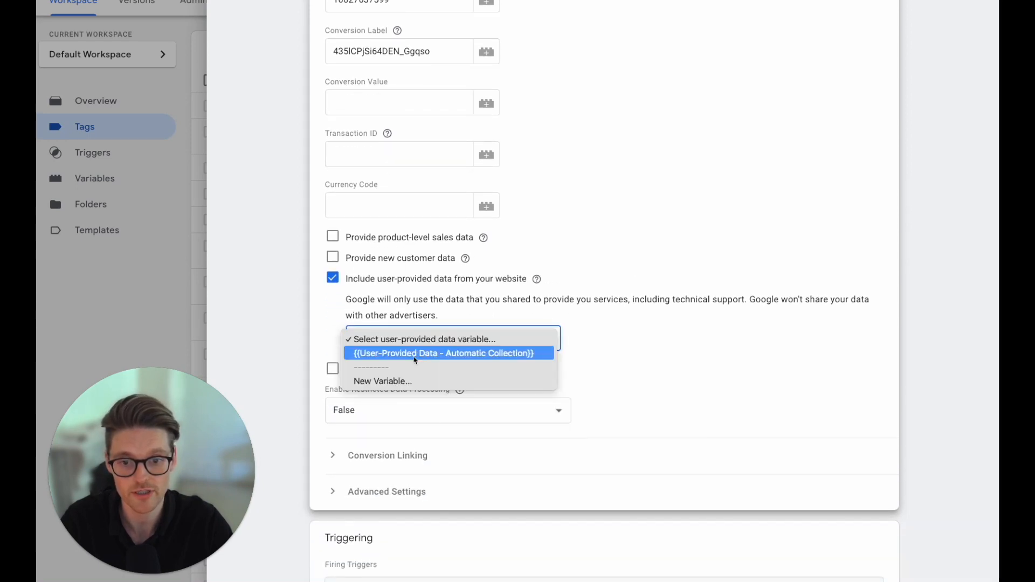
pyautogui.click(442, 352)
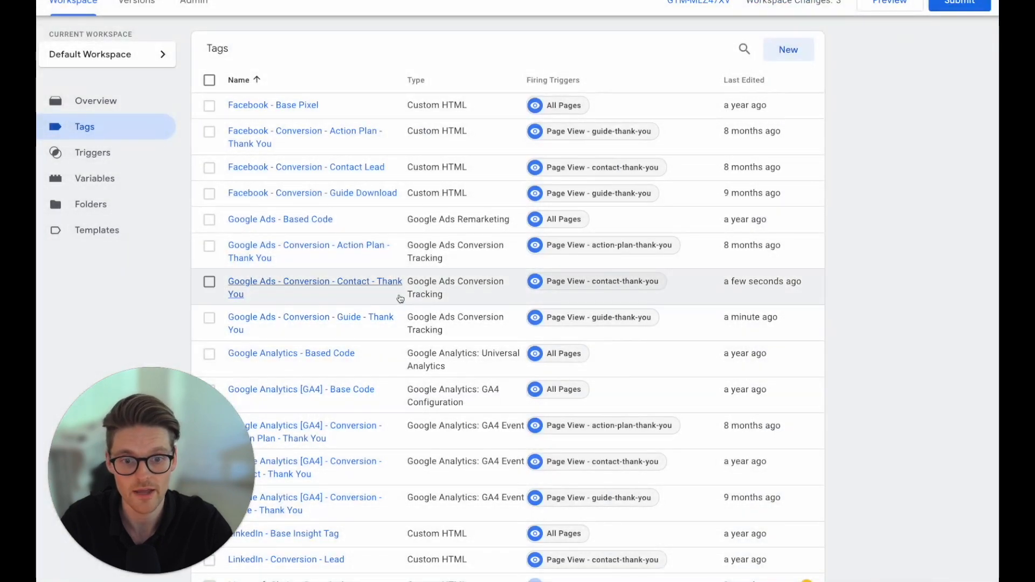
# Step: Include user-provided data in the next Google Ads conversion tag
pyautogui.click(315, 287)
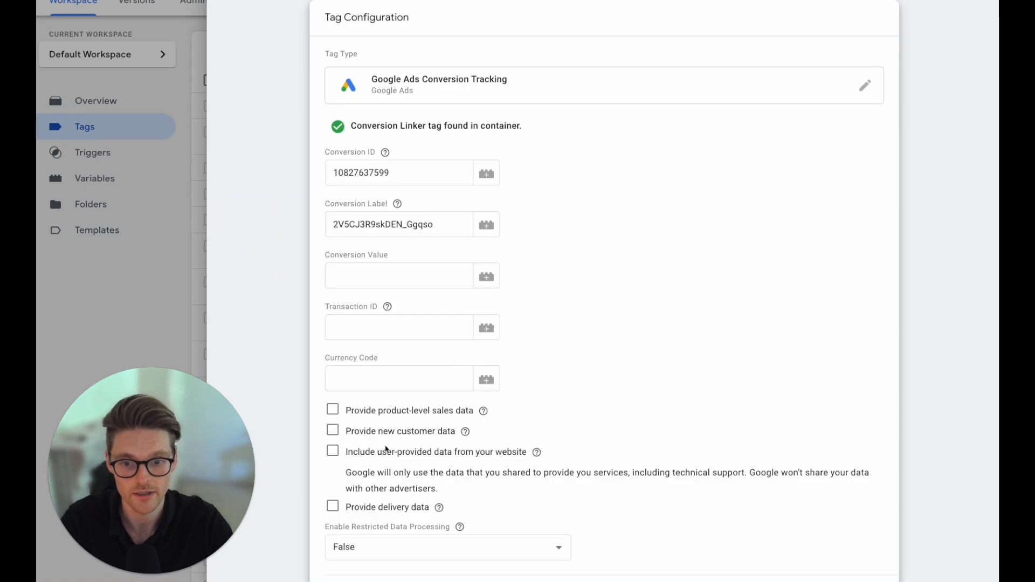
pyautogui.click(334, 452)
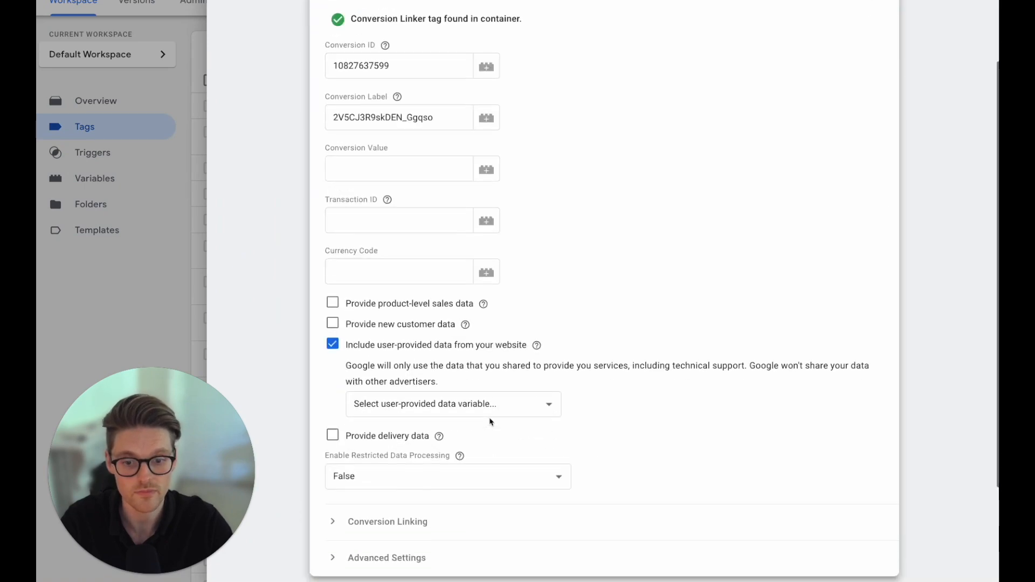